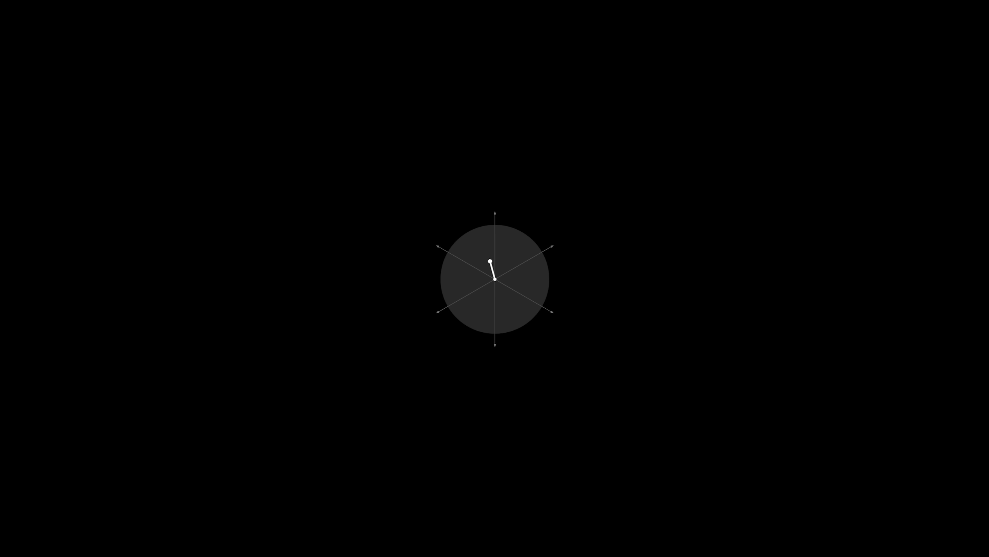
left_click_drag(492, 261, 520, 237)
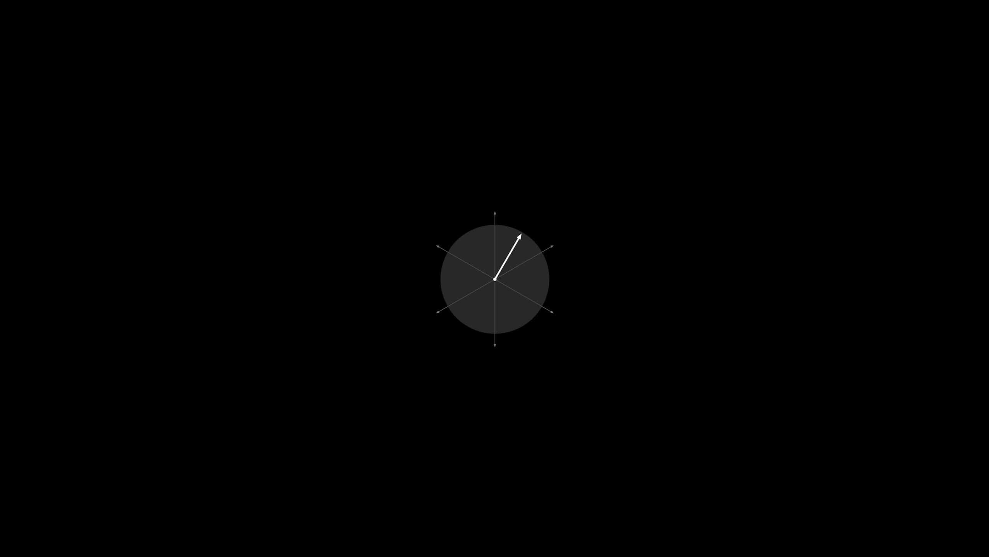